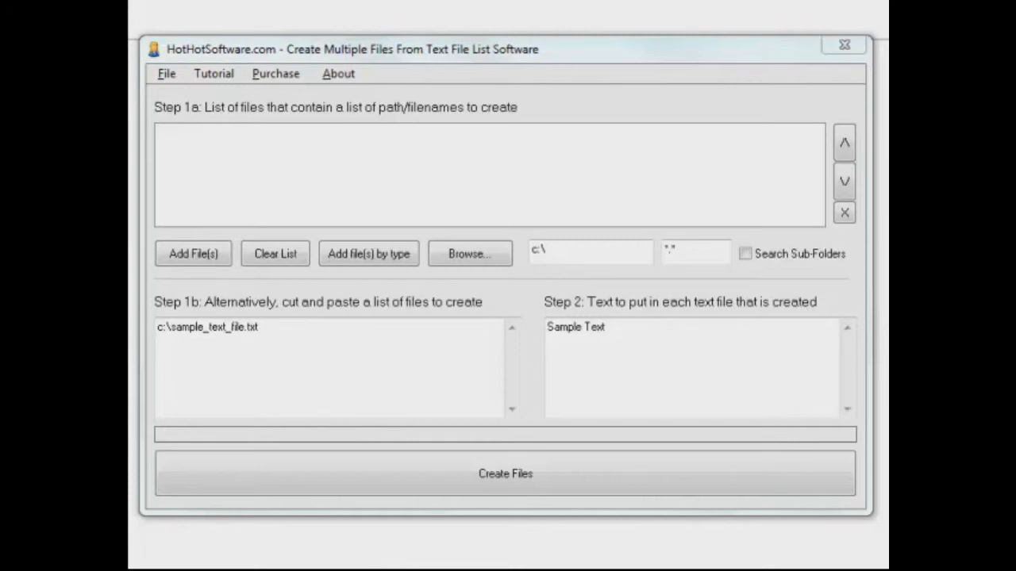
pyautogui.moveTo(300, 175)
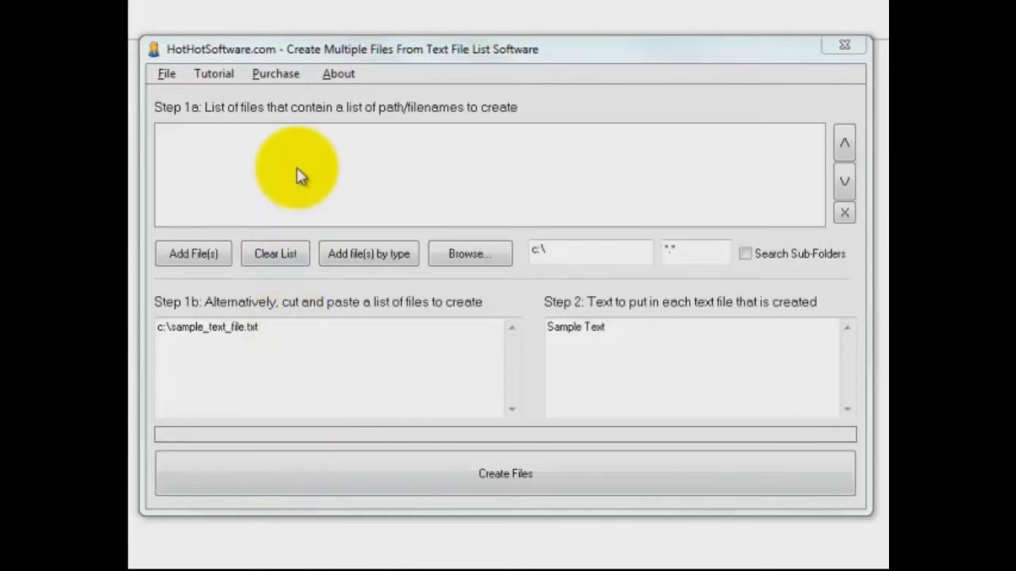
pyautogui.moveTo(250, 171)
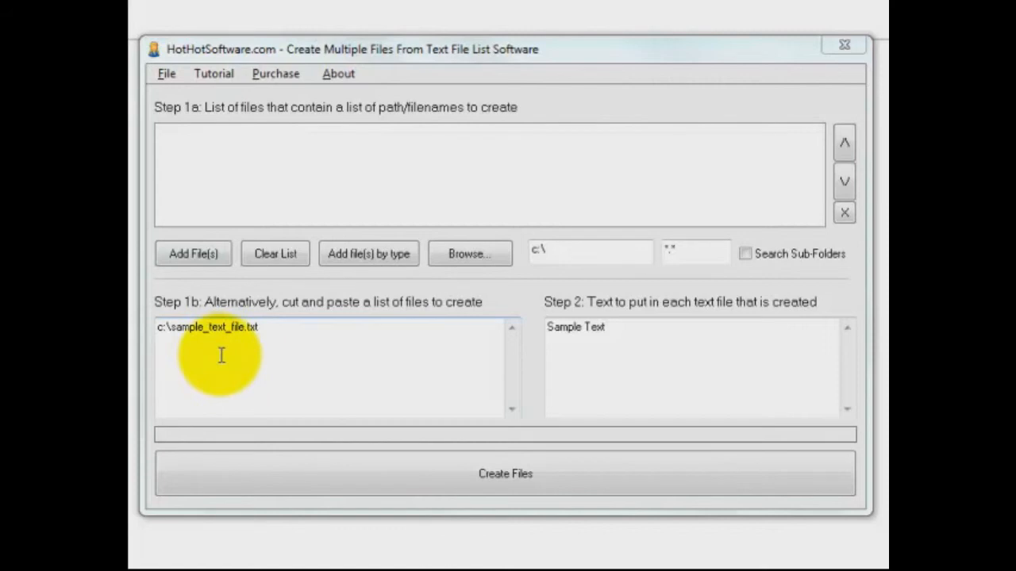
pyautogui.moveTo(570, 362)
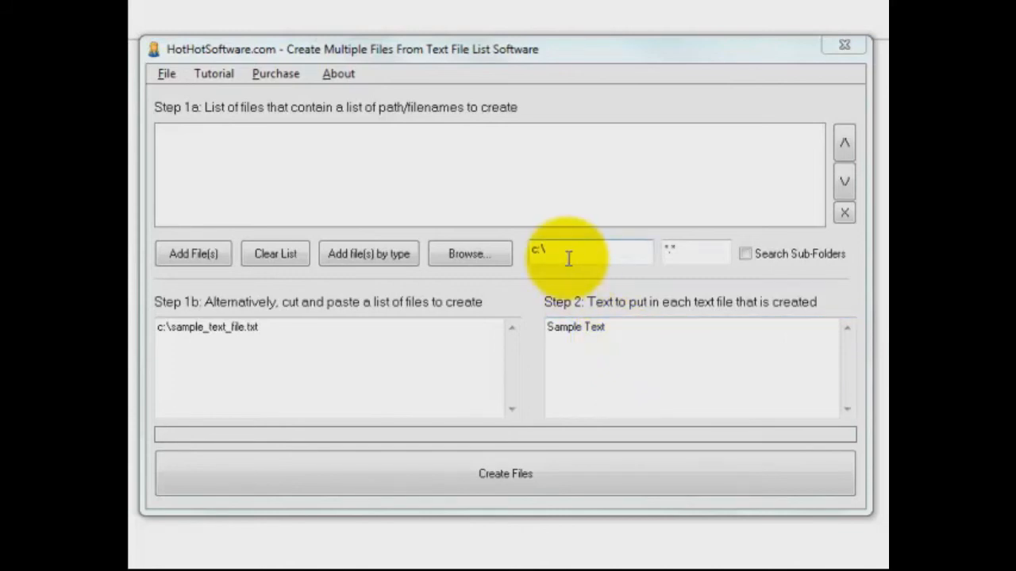
pyautogui.moveTo(505, 474)
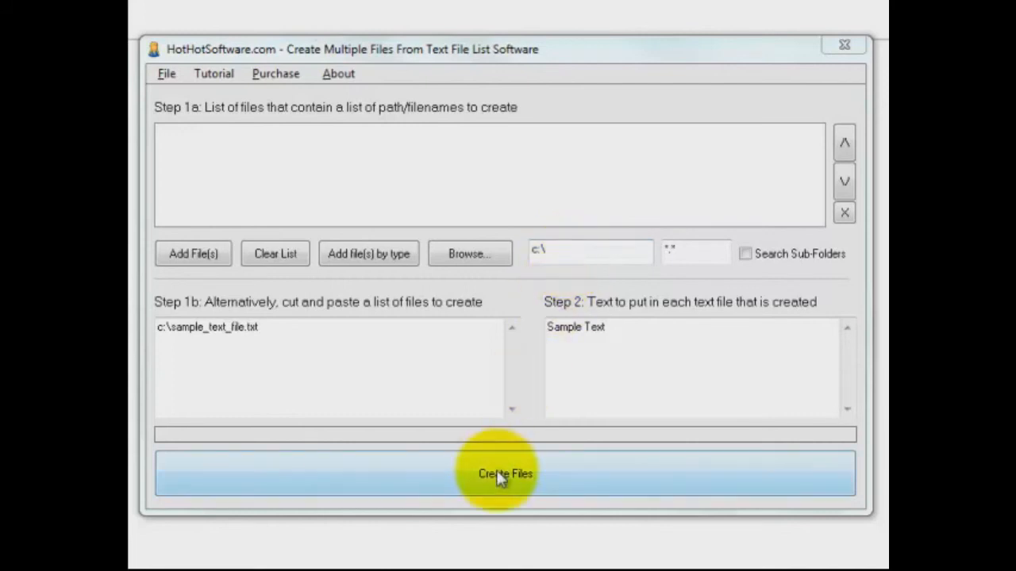